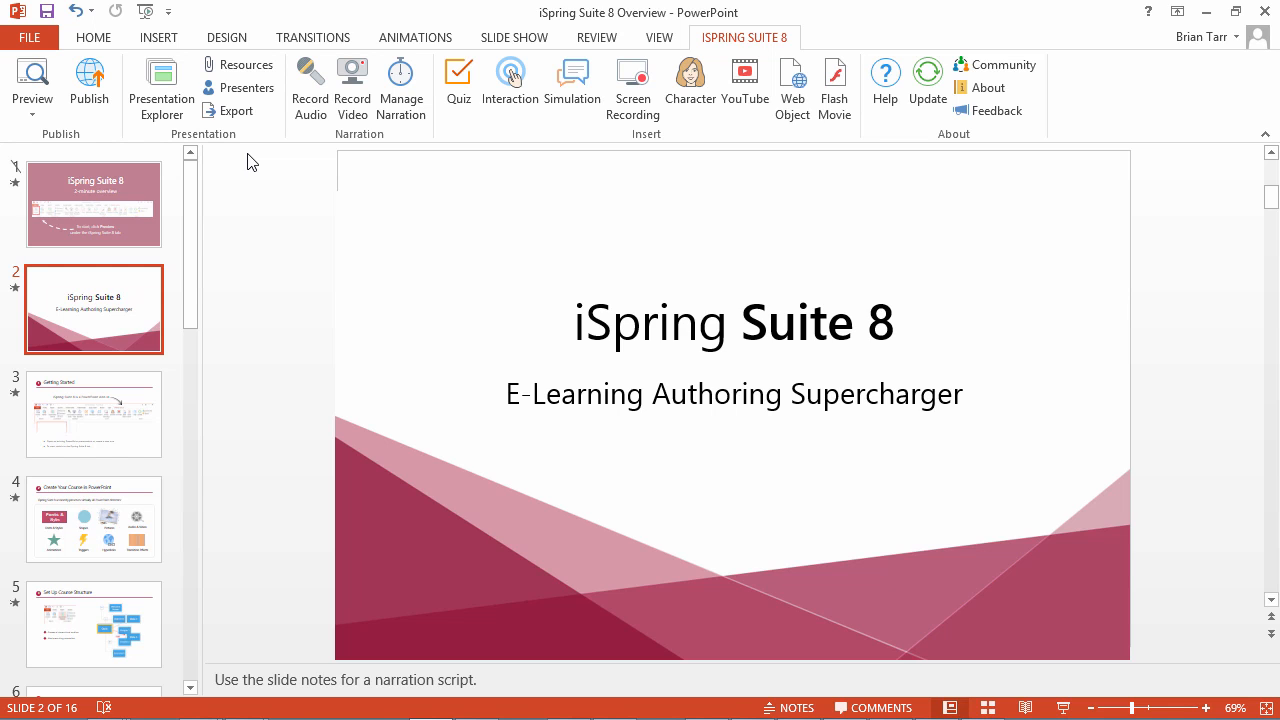
Bring up the Presentation Resources dialog from the iSpring Suite 8 ribbon, its list still empty
{"action": "left_click", "coordinate": [240, 64]}
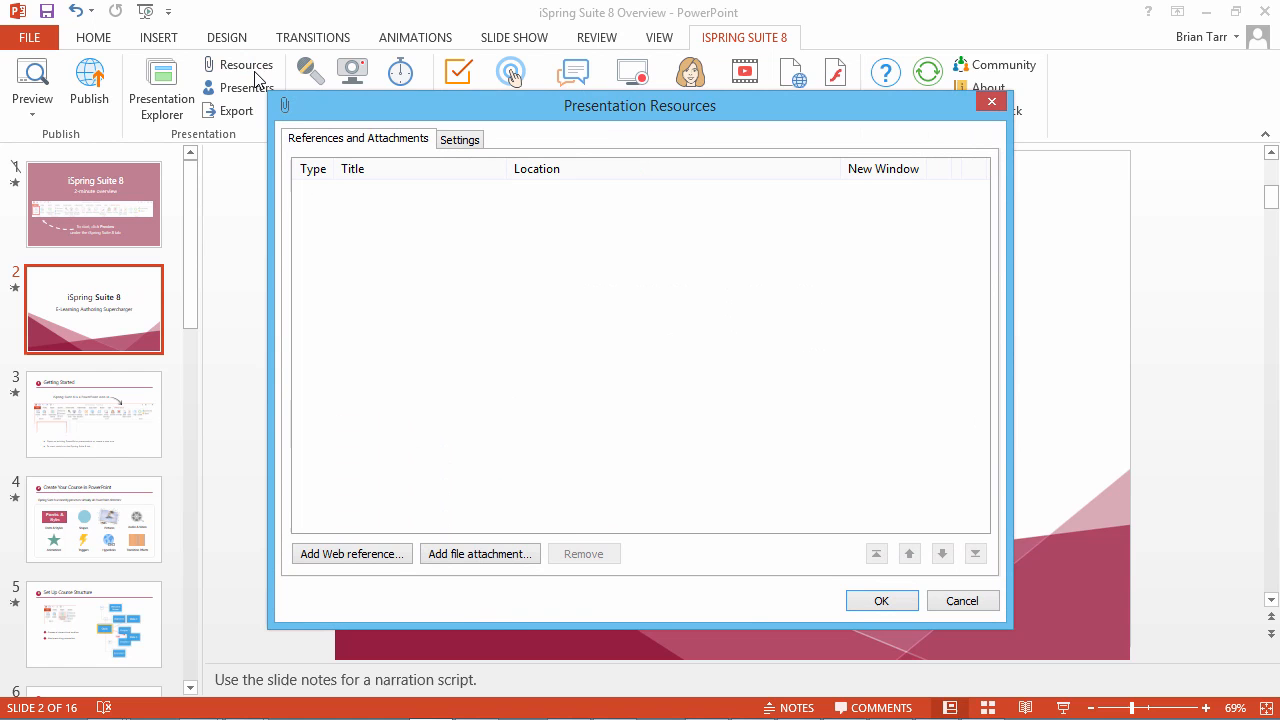
{"action": "mouse_move", "coordinate": [472, 504]}
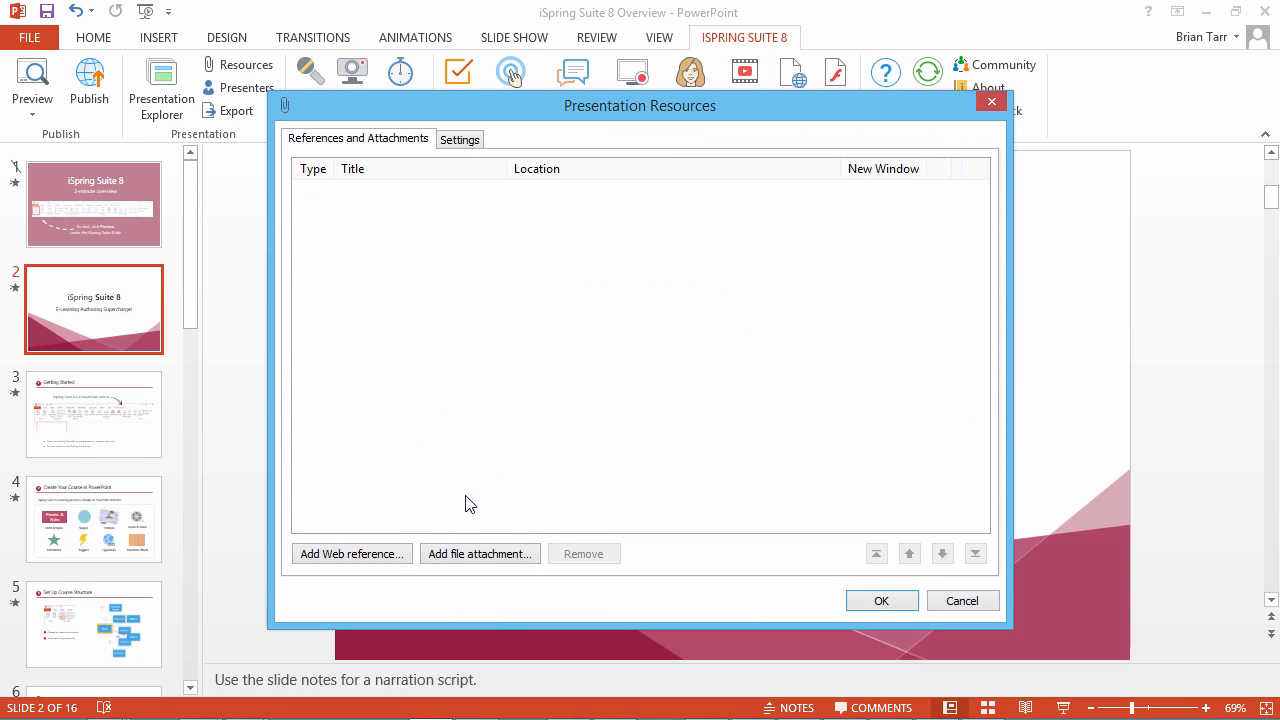
Add iSpring Suite Specs.pdf from the Desktop as an attachment that does not open in a new browser window
{"action": "left_click", "coordinate": [480, 552]}
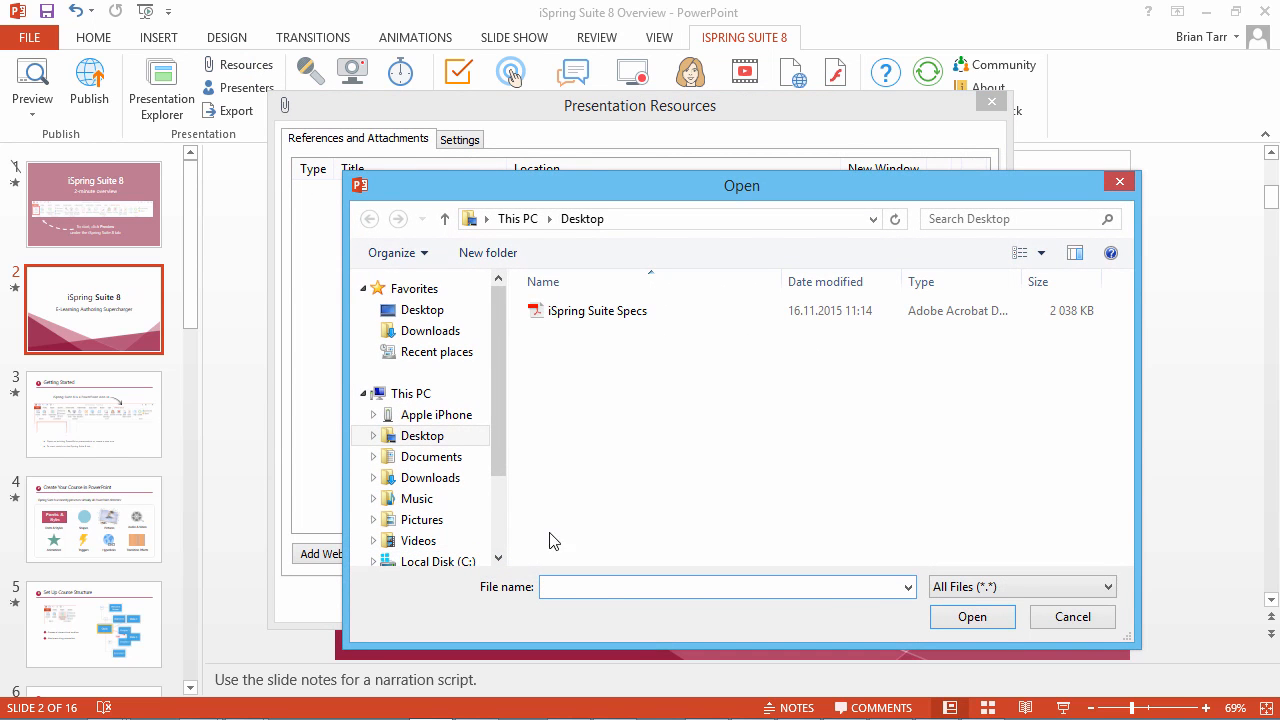
{"action": "left_click", "coordinate": [596, 310]}
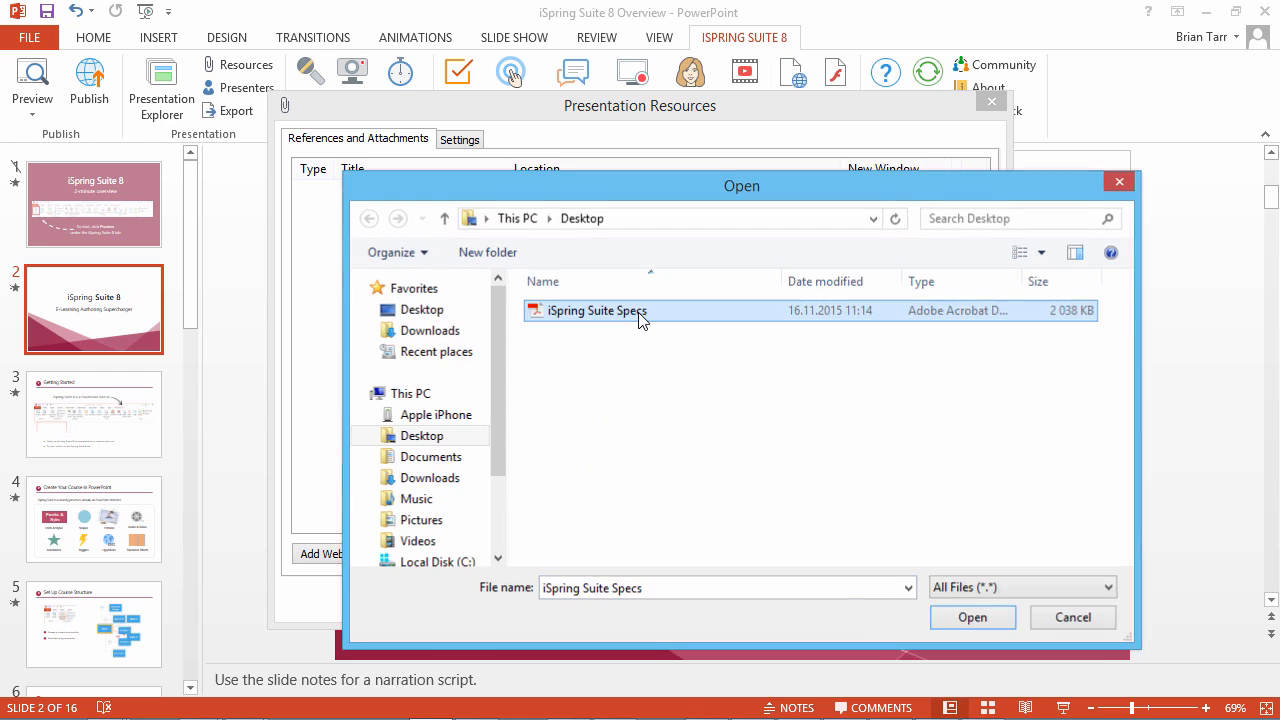
{"action": "left_click", "coordinate": [972, 616]}
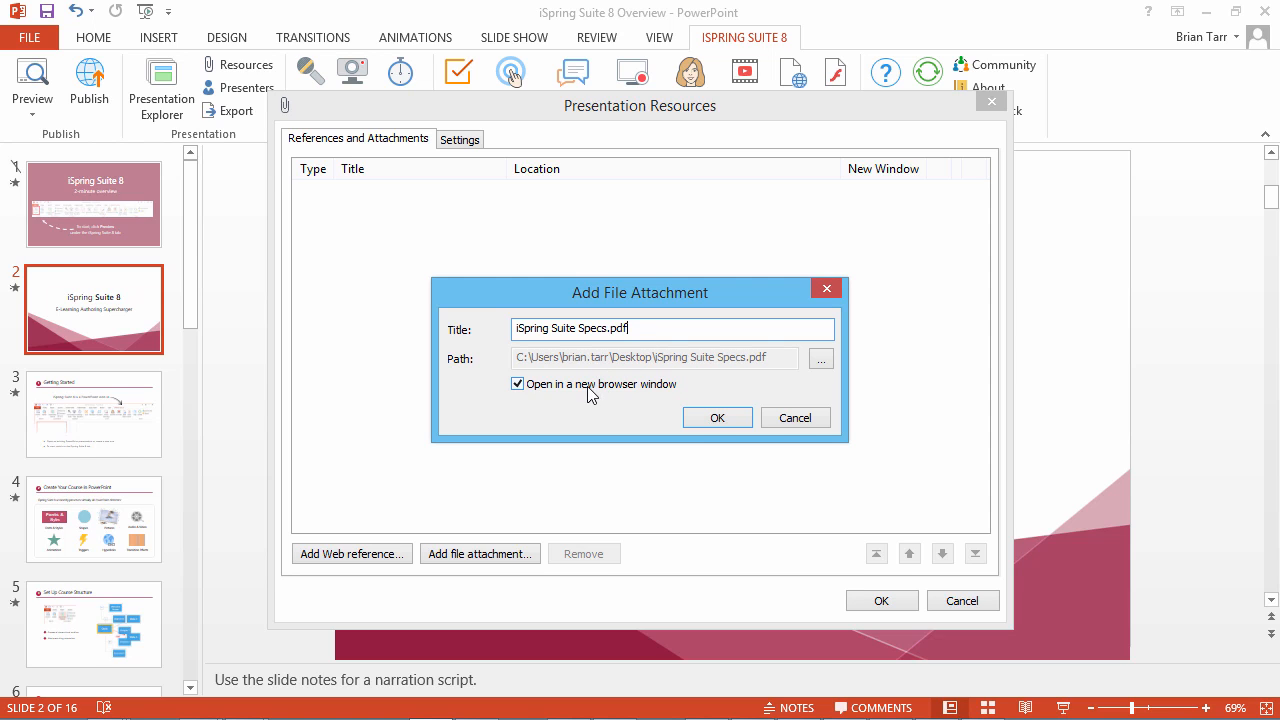
{"action": "left_click", "coordinate": [518, 384]}
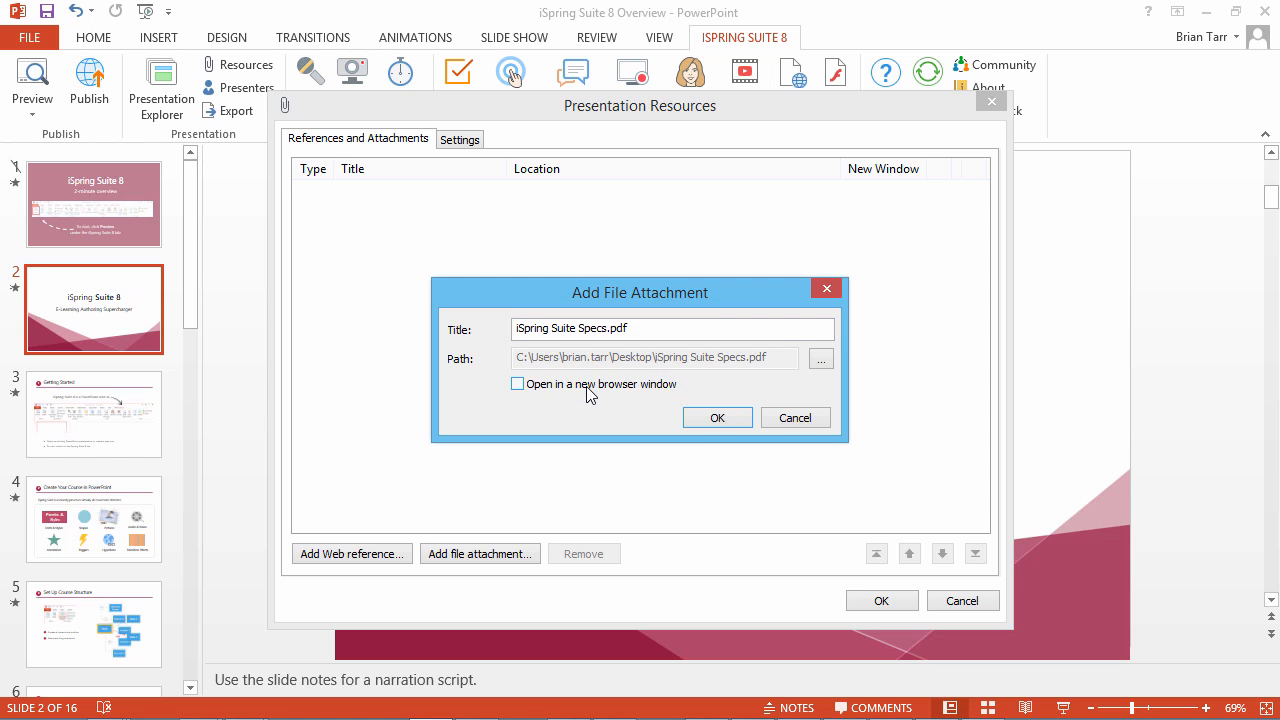
{"action": "mouse_move", "coordinate": [650, 408]}
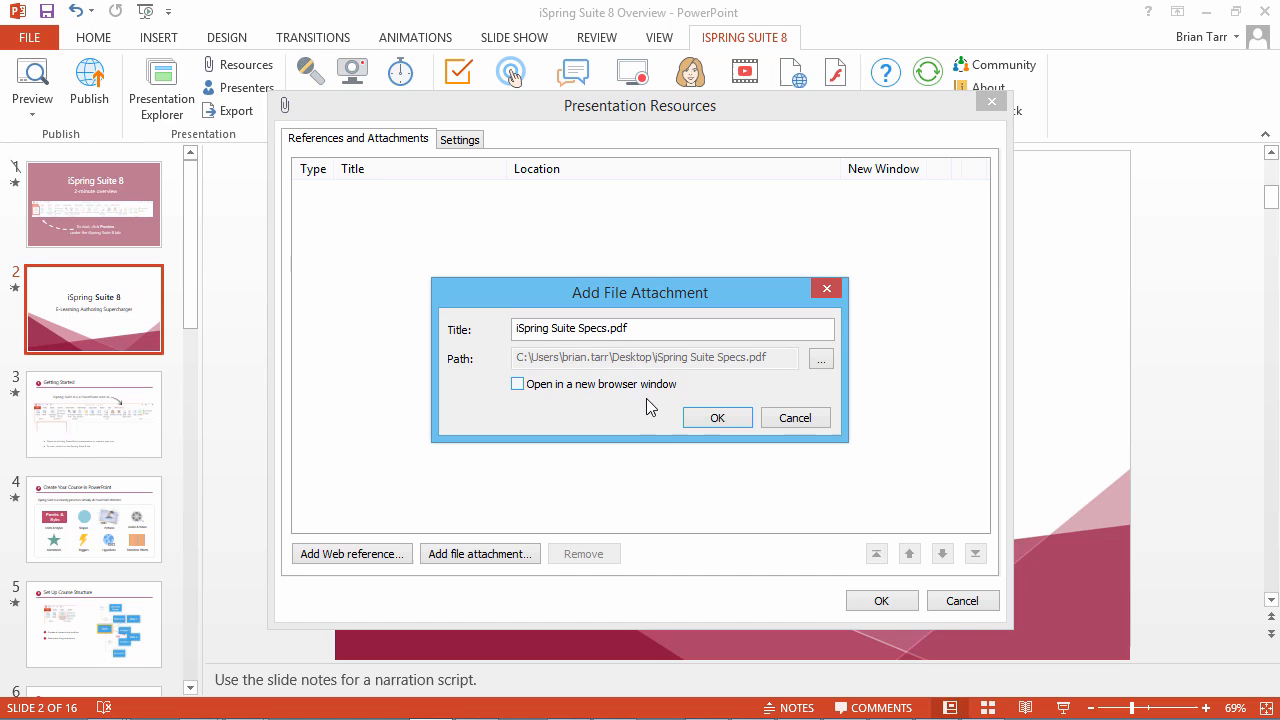
{"action": "left_click", "coordinate": [716, 418]}
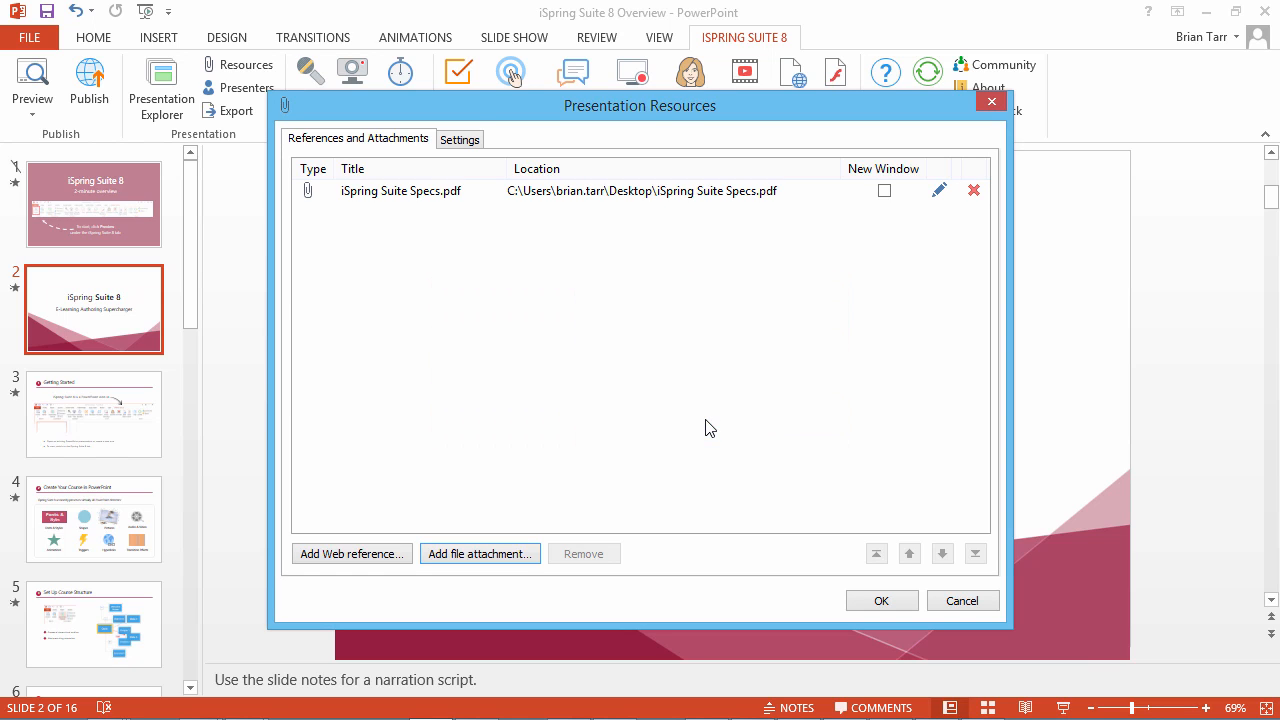
{"action": "mouse_move", "coordinate": [814, 198]}
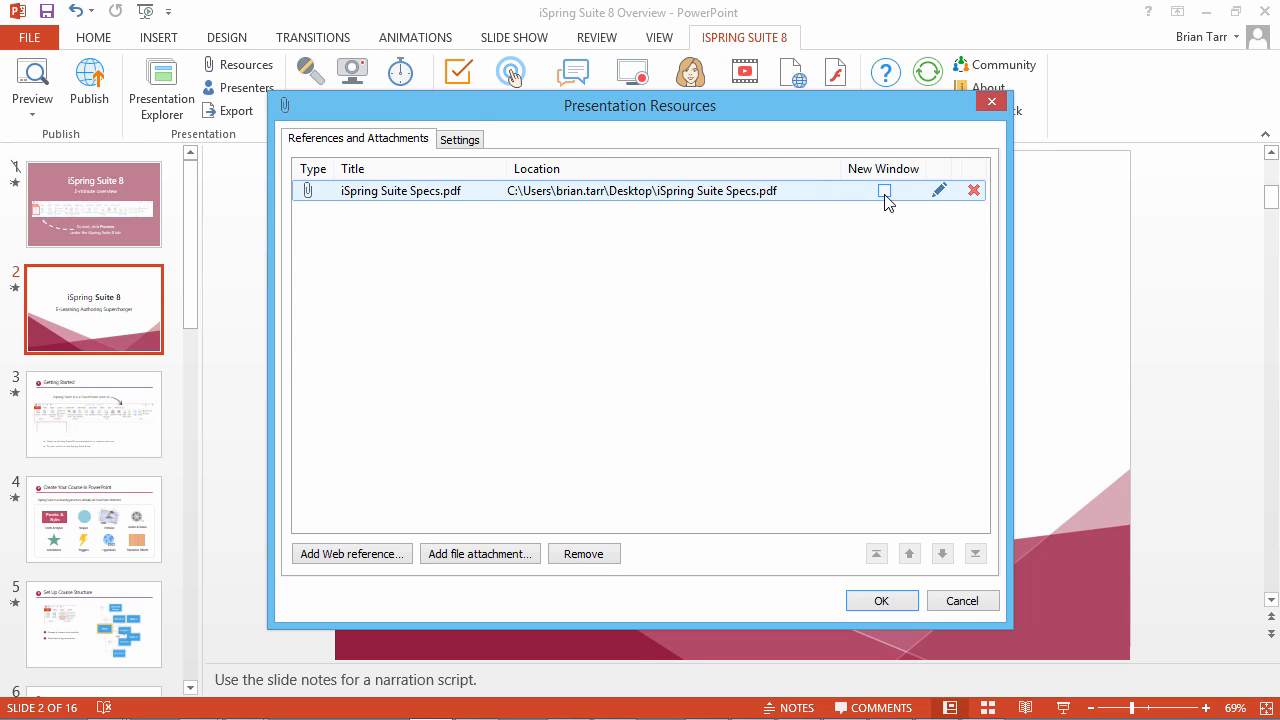
{"action": "left_click", "coordinate": [884, 192]}
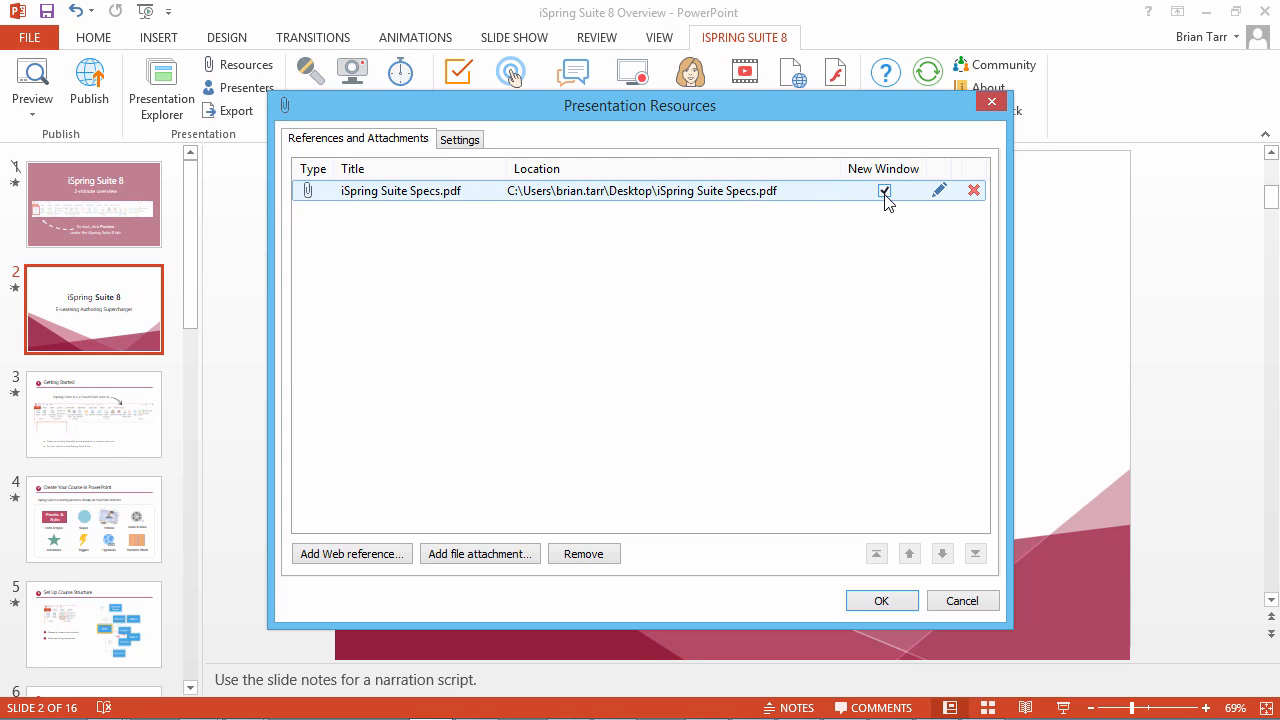
{"action": "left_click", "coordinate": [884, 190]}
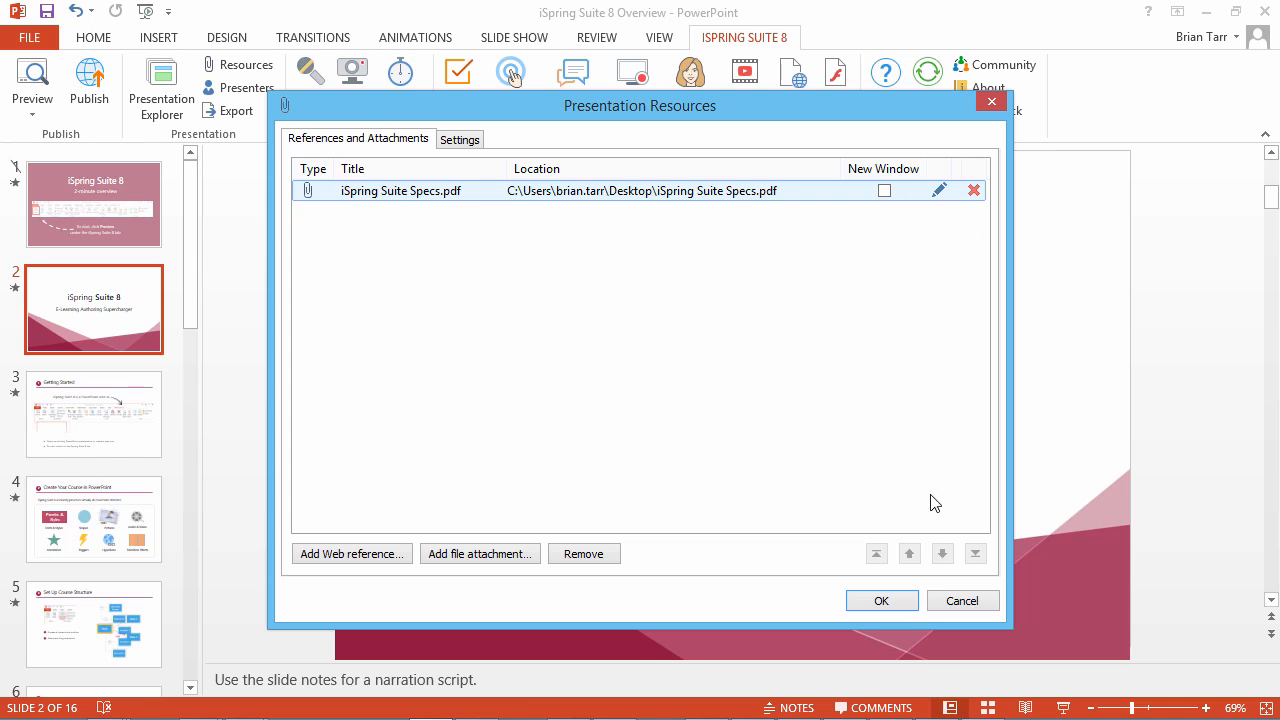
{"action": "mouse_move", "coordinate": [944, 564]}
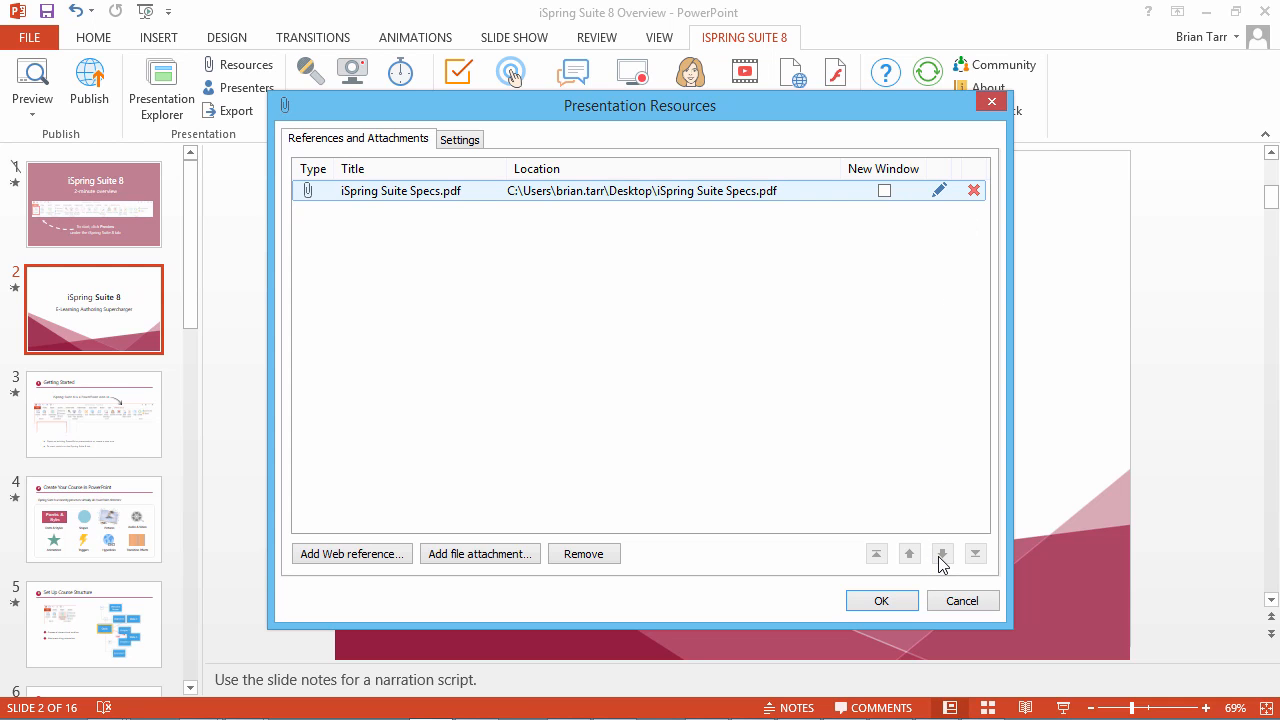
{"action": "mouse_move", "coordinate": [912, 564]}
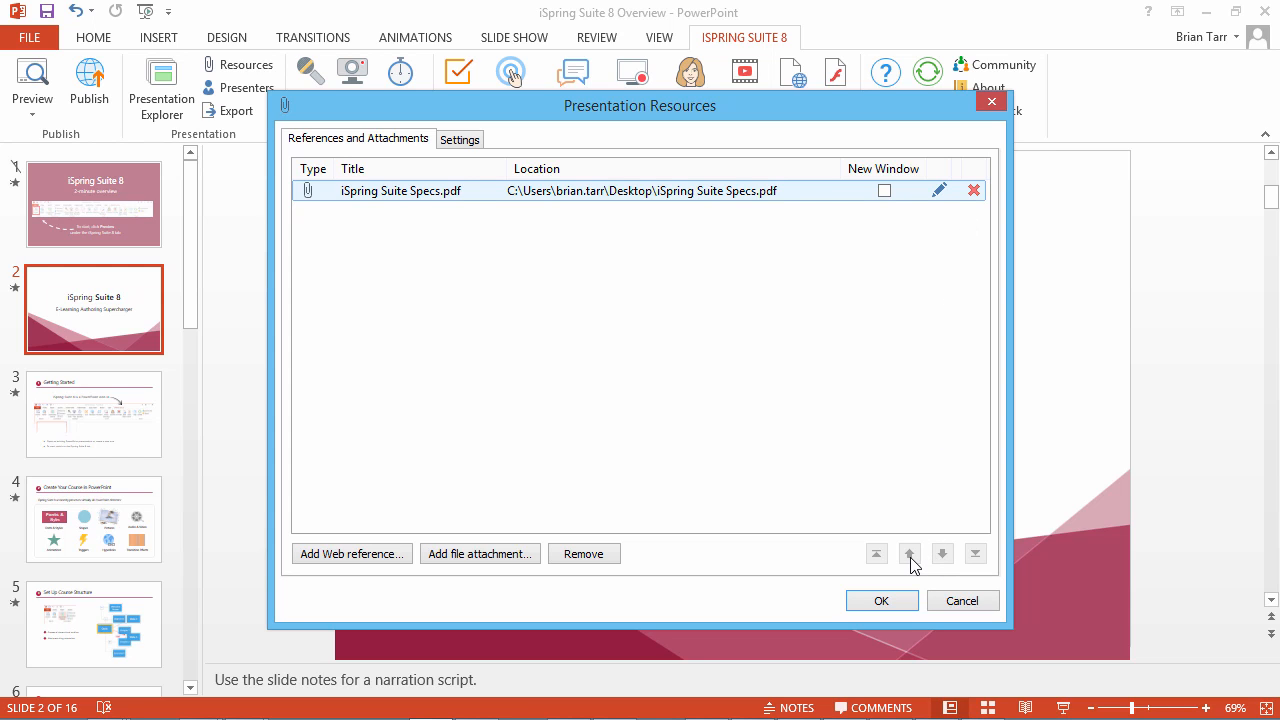
{"action": "mouse_move", "coordinate": [792, 568]}
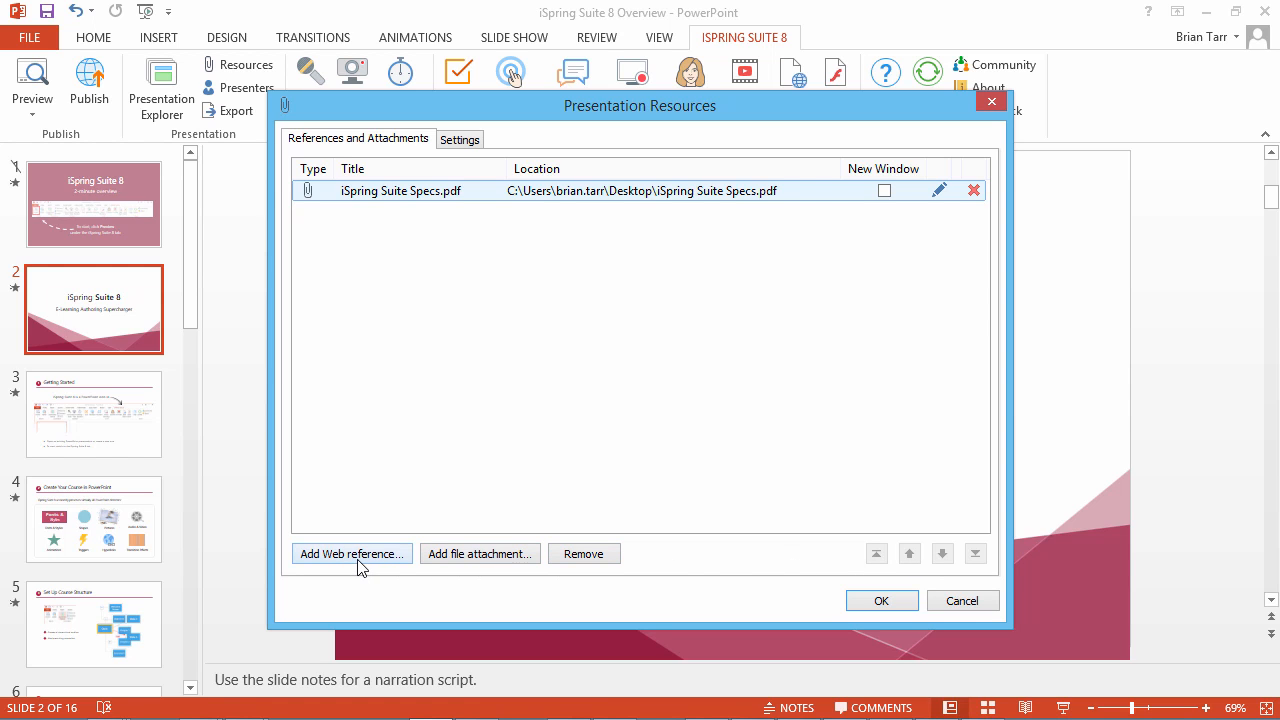
{"action": "left_click", "coordinate": [352, 554]}
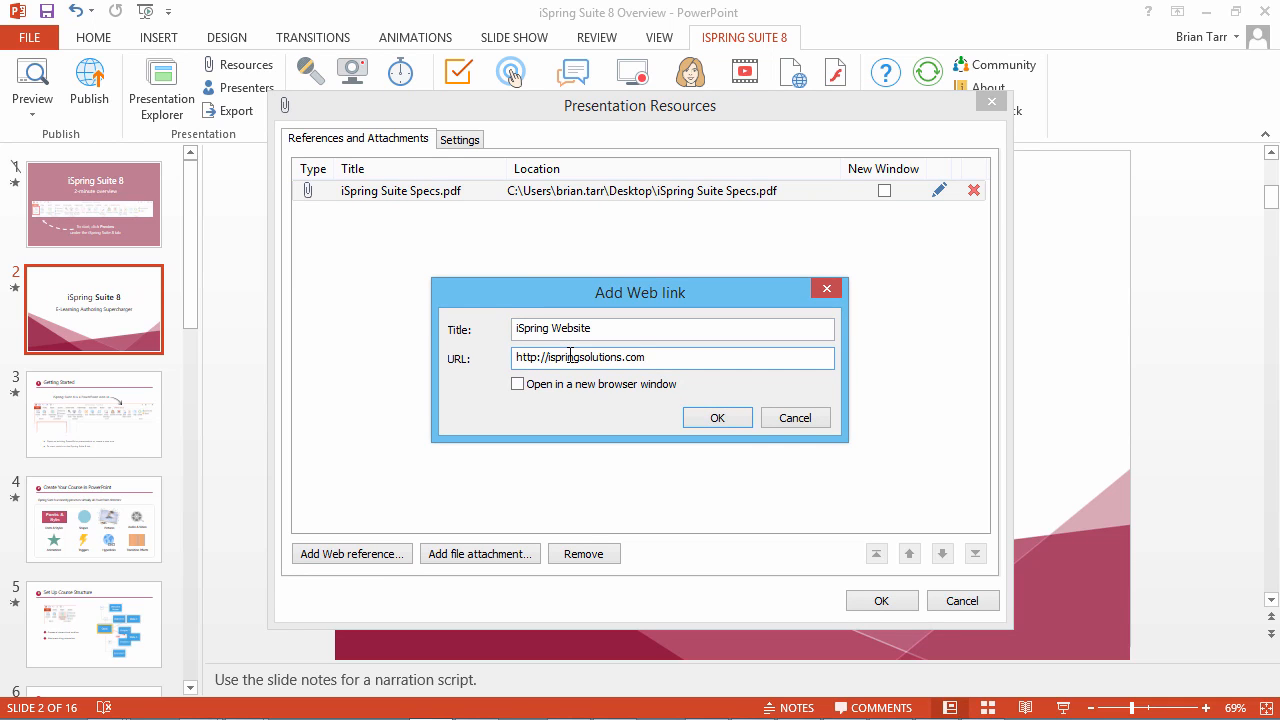
{"action": "left_click", "coordinate": [516, 384]}
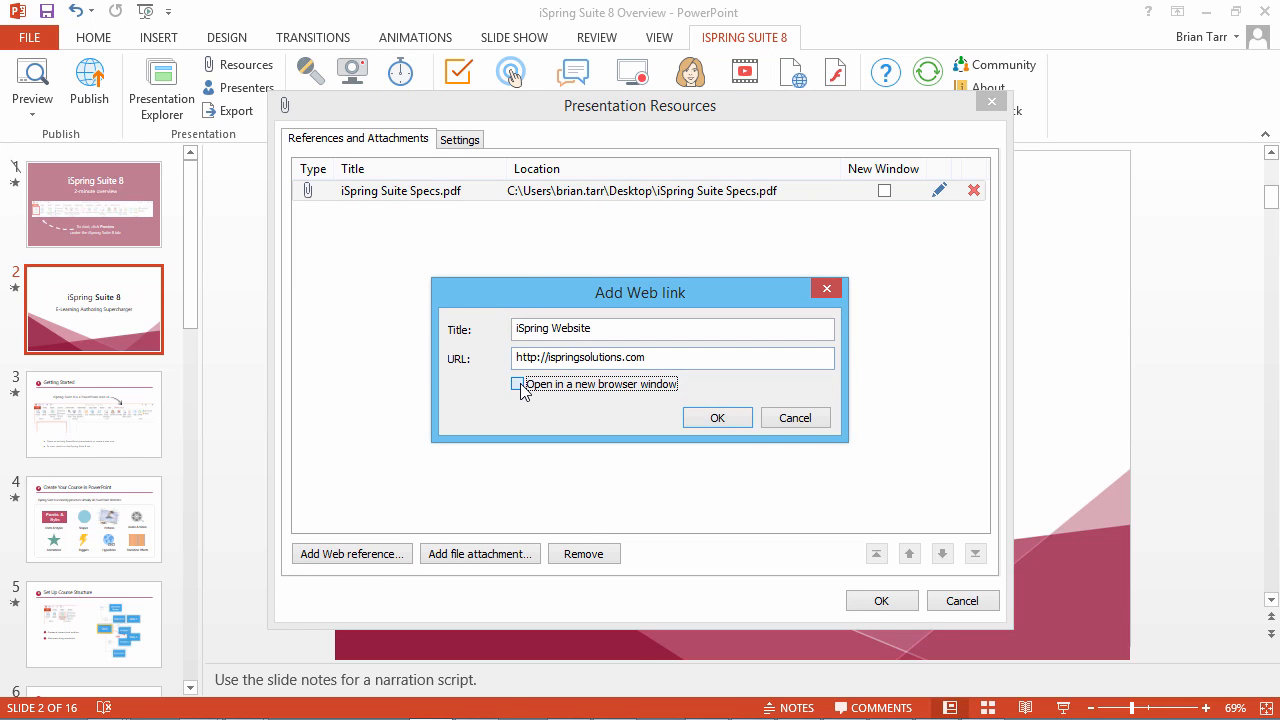
{"action": "left_click", "coordinate": [716, 418]}
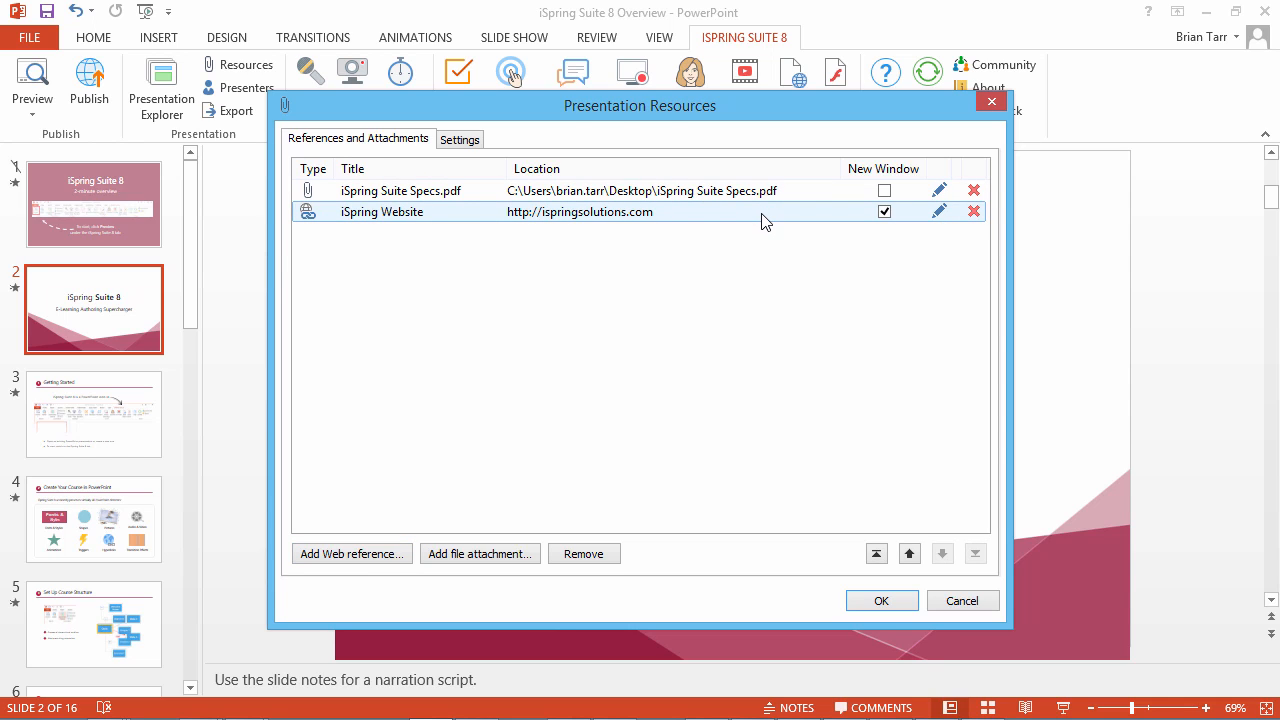
{"action": "mouse_move", "coordinate": [940, 212]}
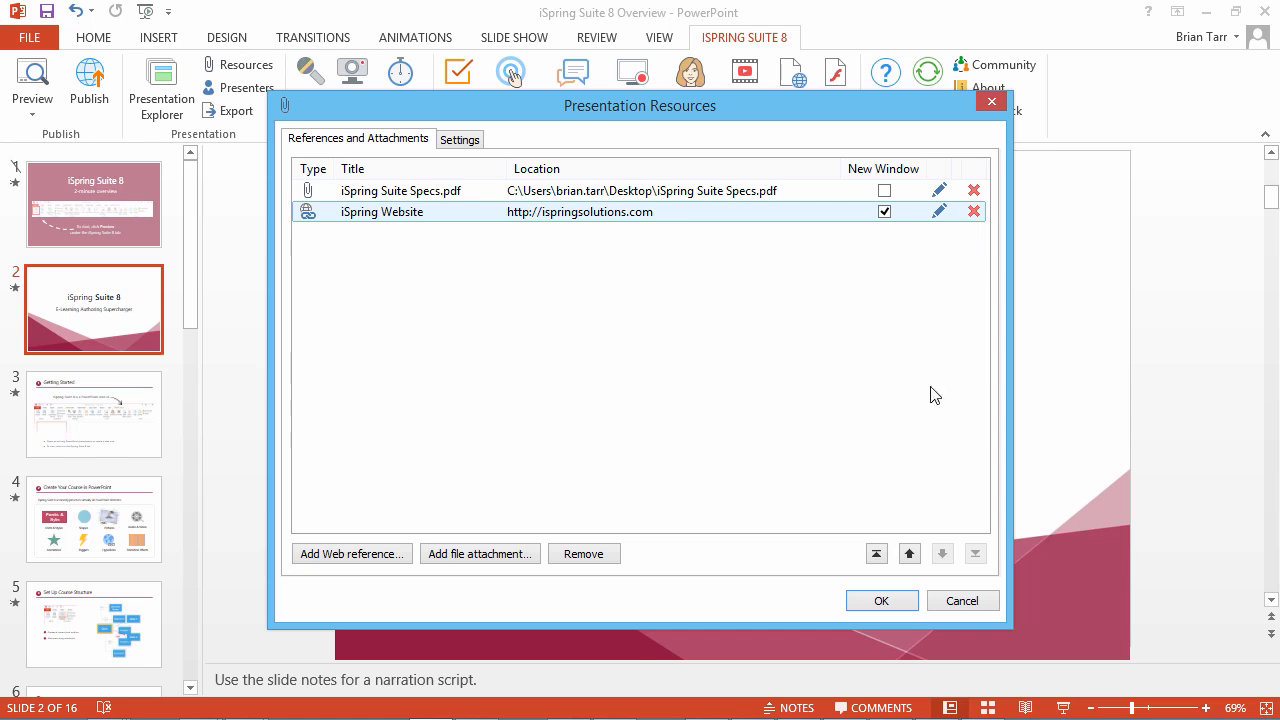
Keep the iSpring Website link below the PDF, save the resources, and view both in the preview player's Resources list
{"action": "left_click", "coordinate": [942, 554]}
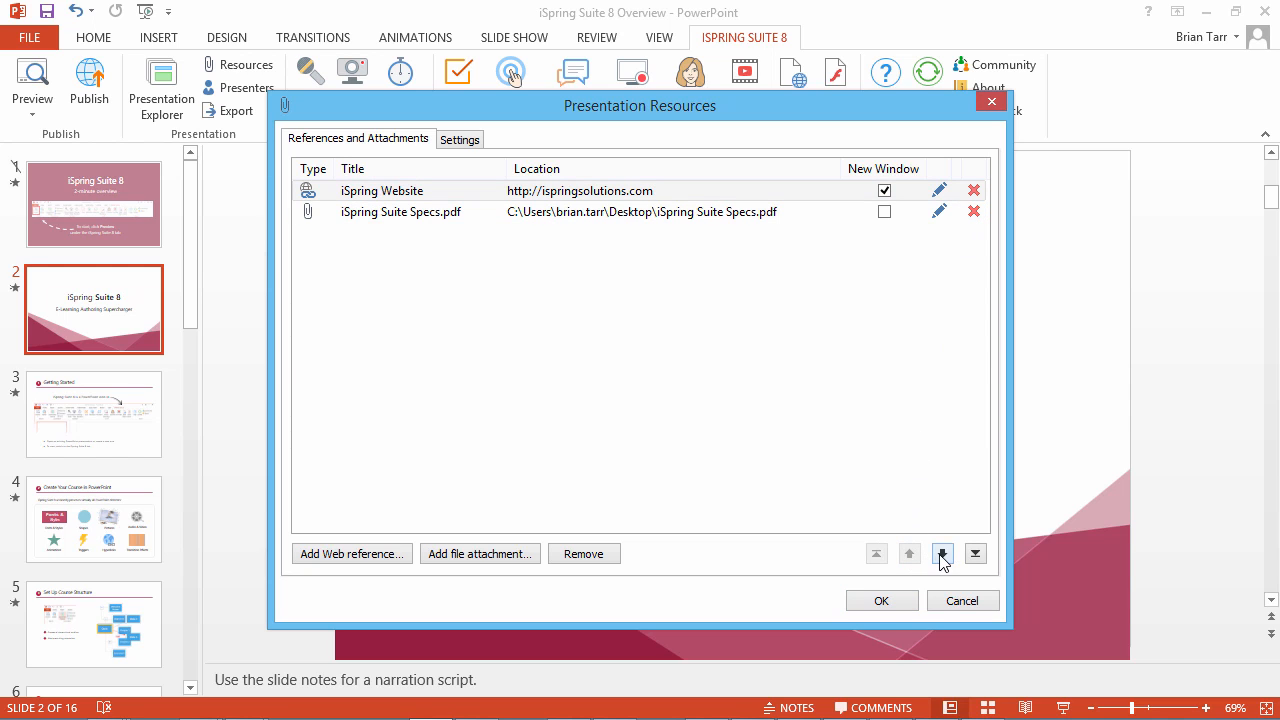
{"action": "left_click", "coordinate": [942, 554]}
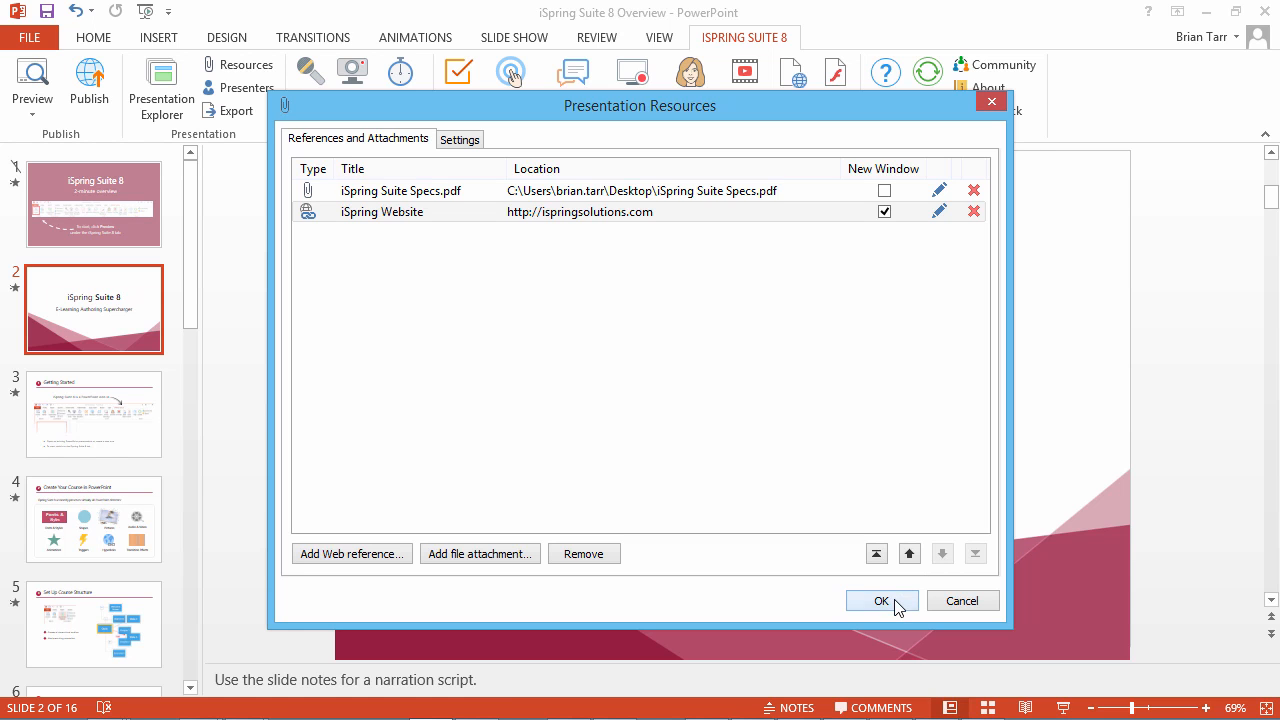
{"action": "left_click", "coordinate": [880, 600]}
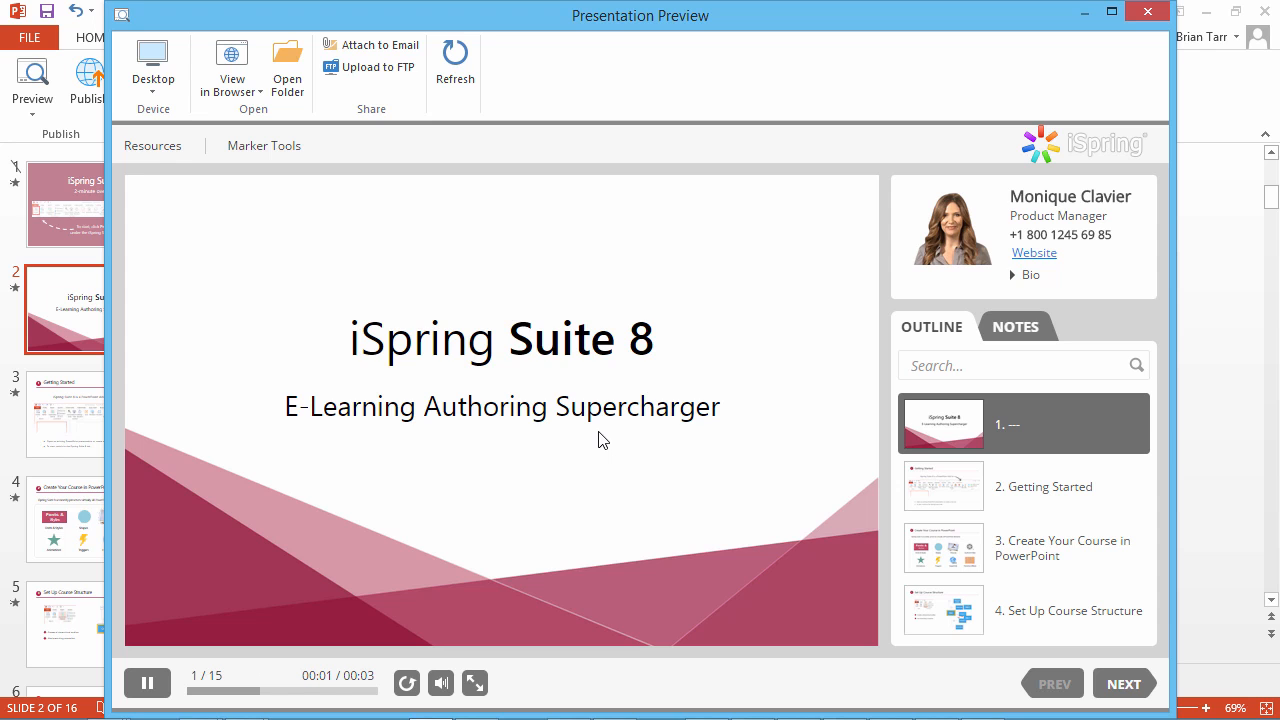
{"action": "left_click", "coordinate": [152, 144]}
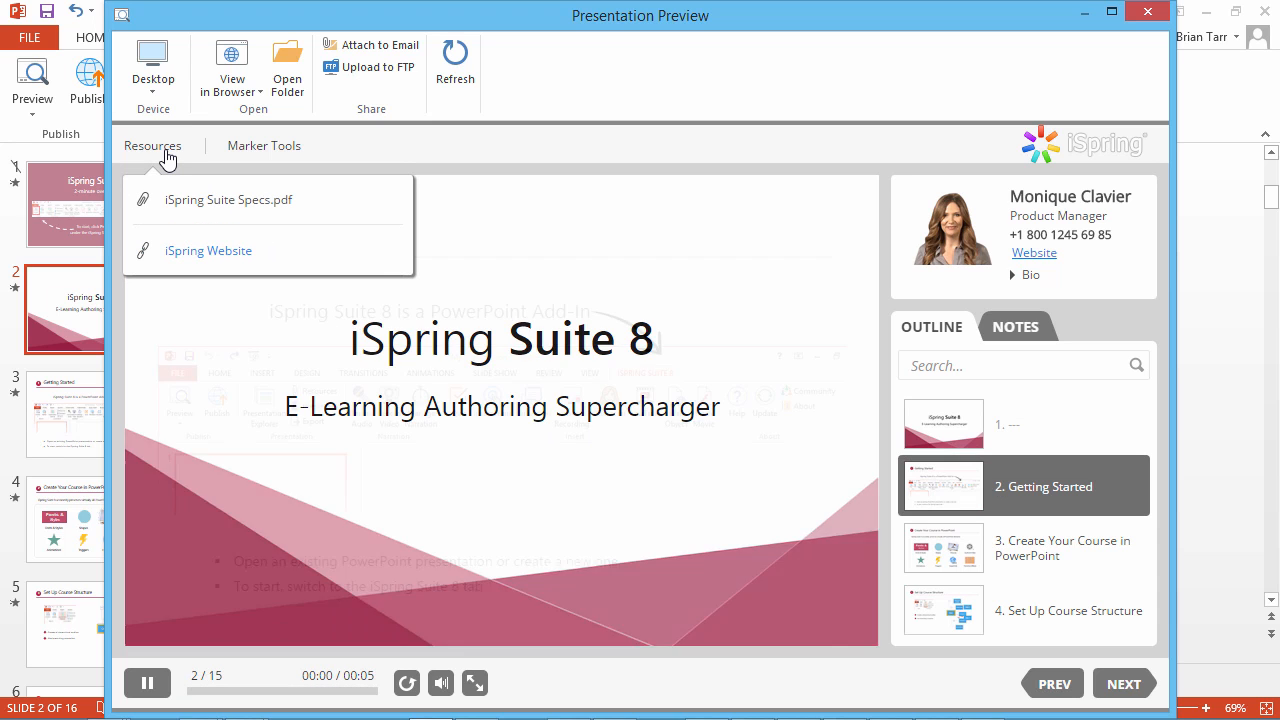